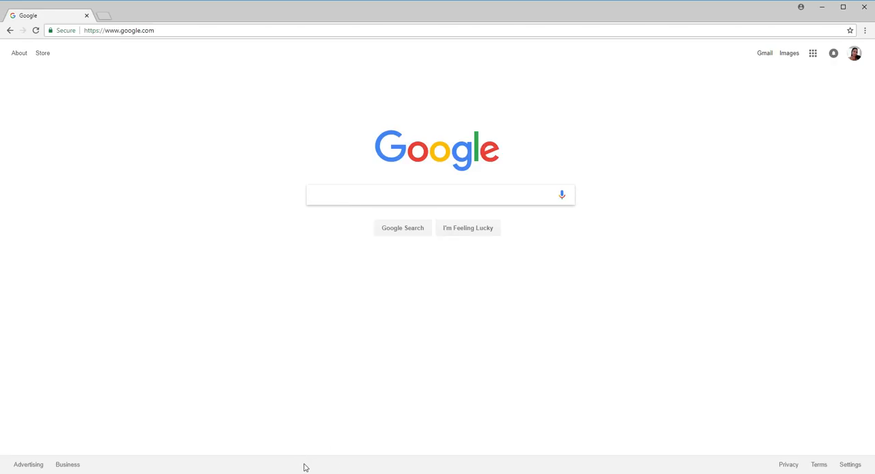
mouse_move(317, 267)
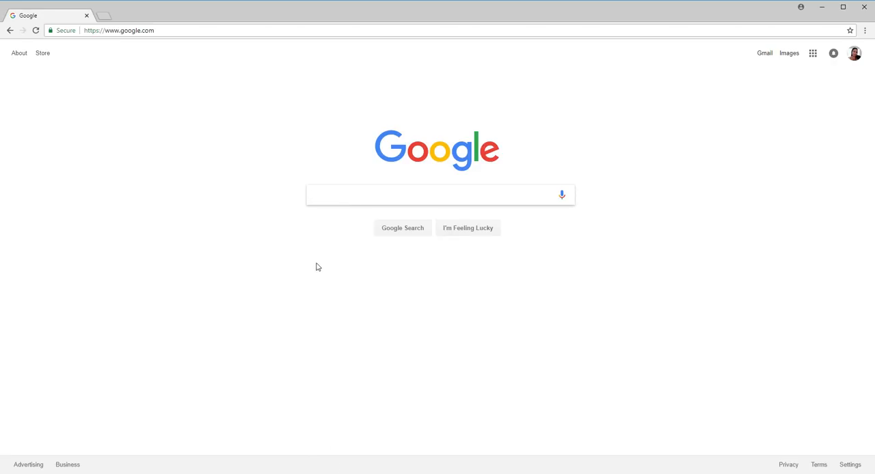
mouse_move(320, 353)
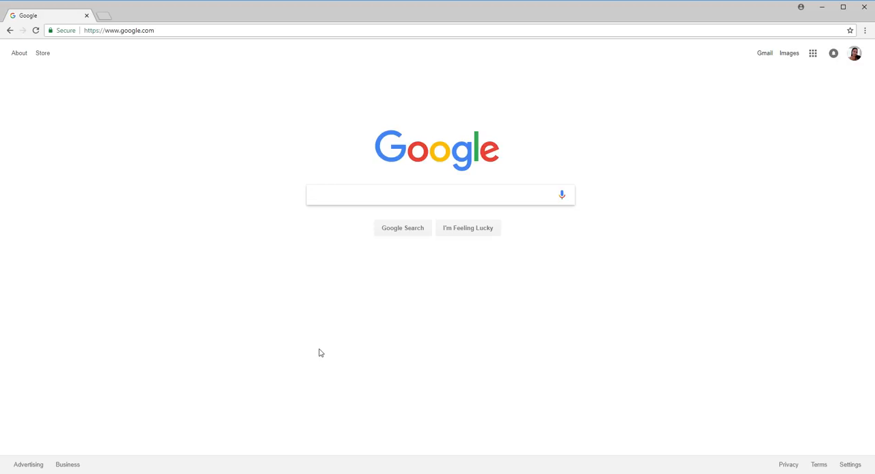
left_click(440, 194)
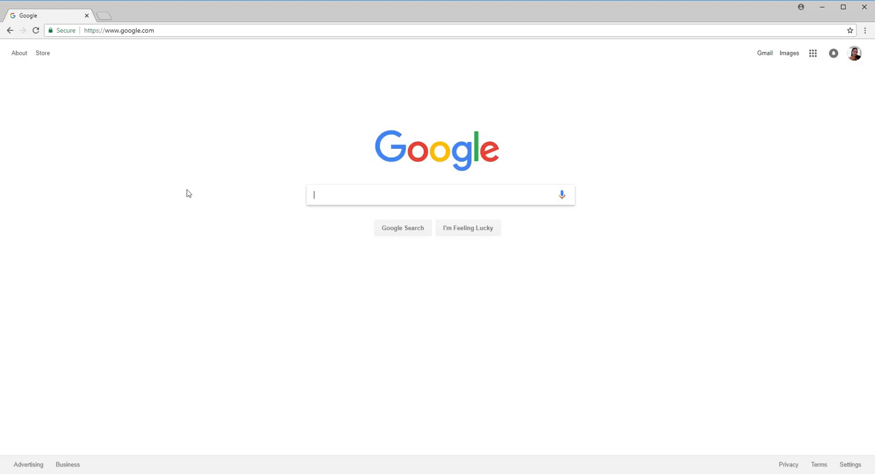
type("www.odu")
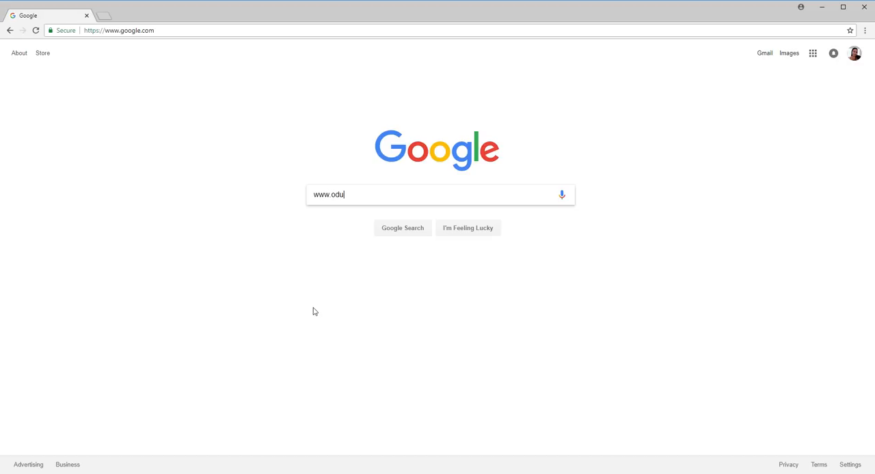
type("wa.io")
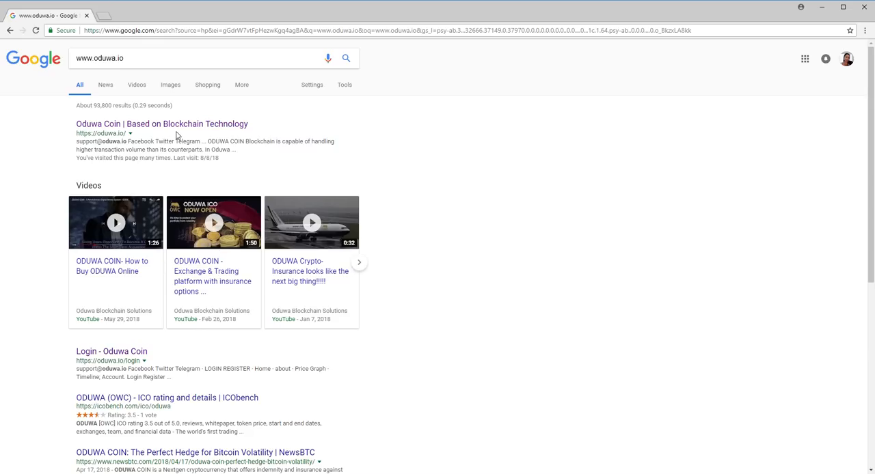
Step: Go to the Oduwa Coin site from the results and reach its REGISTER NOW form
left_click(161, 124)
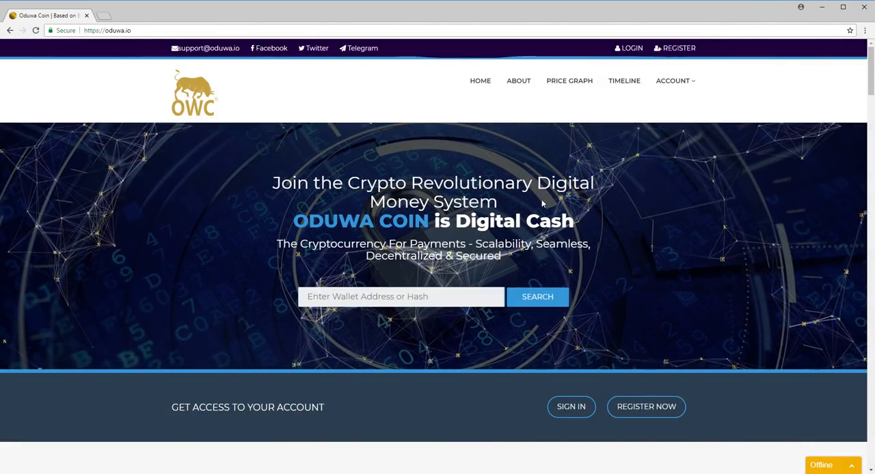
scroll("down", 3)
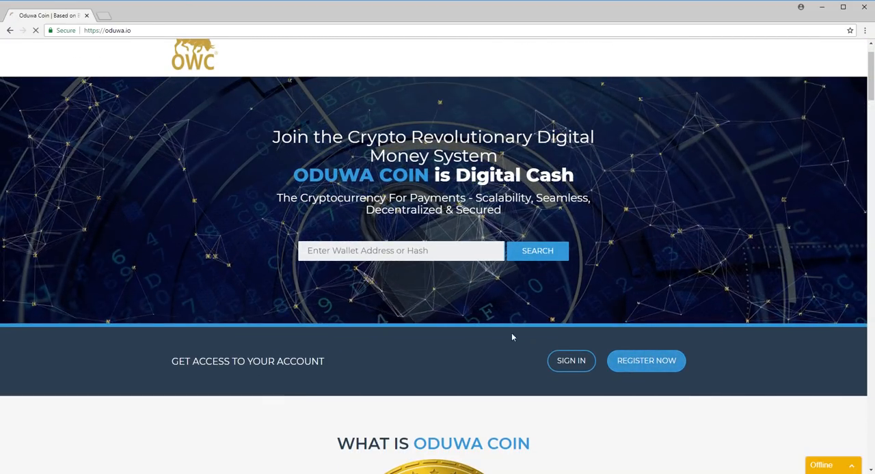
left_click(645, 360)
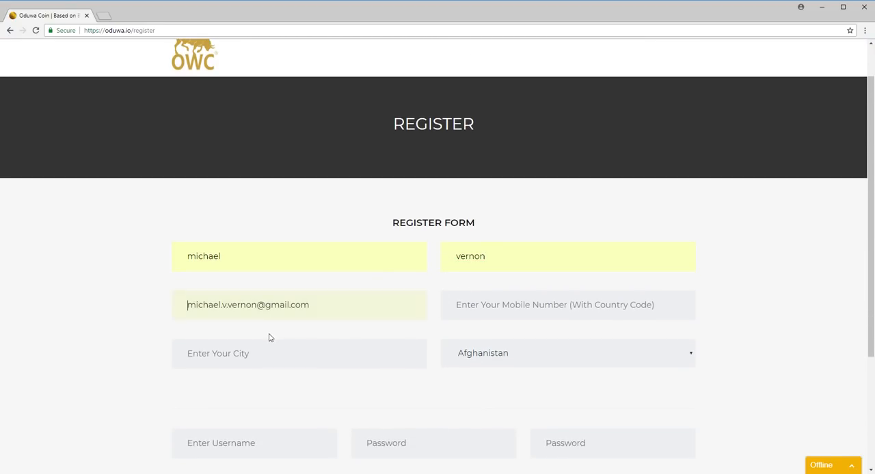
left_click(555, 305)
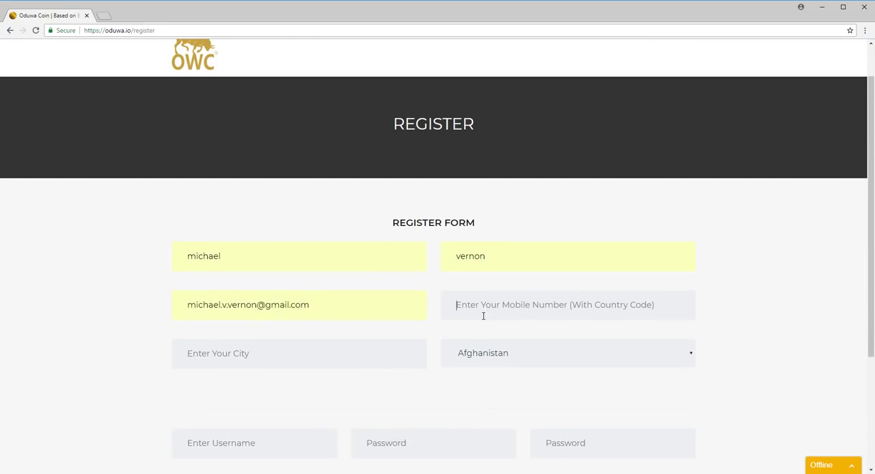
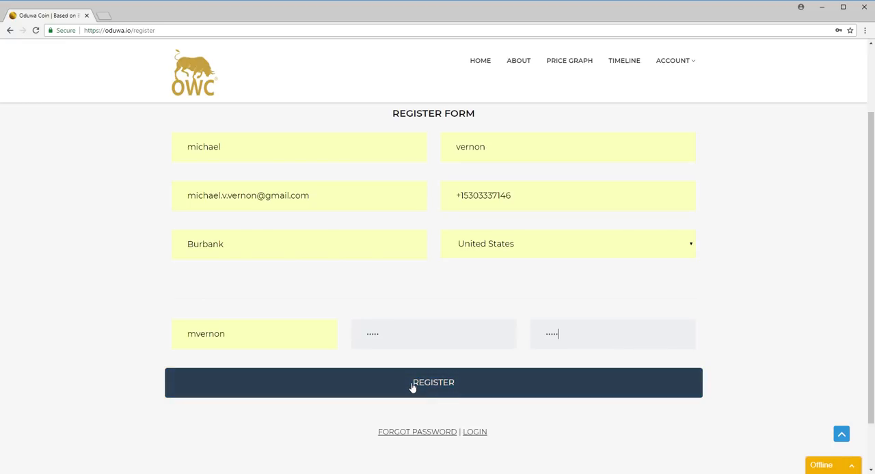
scroll("up", 3)
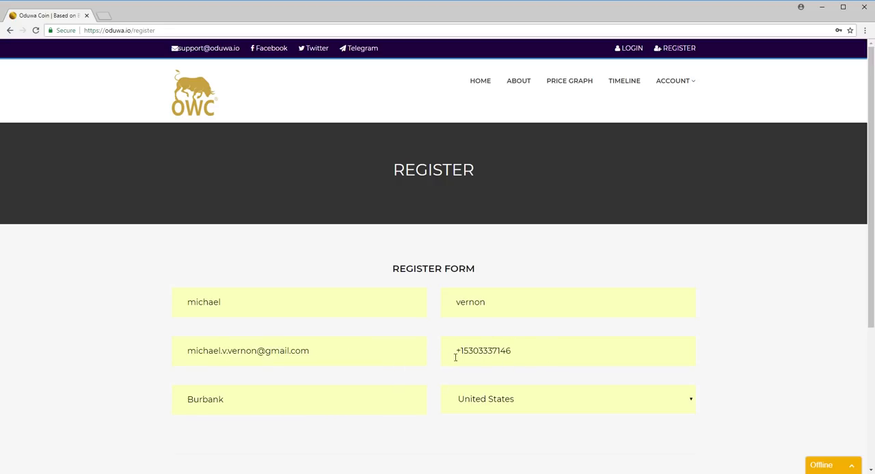
mouse_move(480, 81)
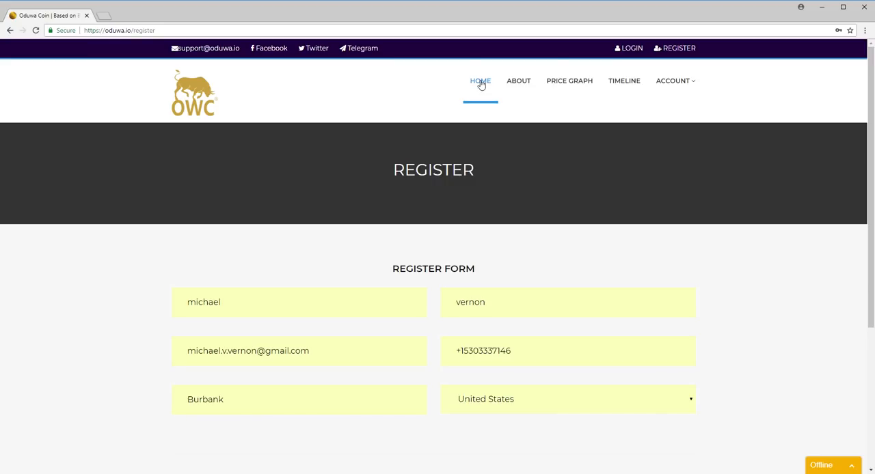
Step: Return to the Oduwa Coin home page via HOME in the navigation bar
left_click(480, 80)
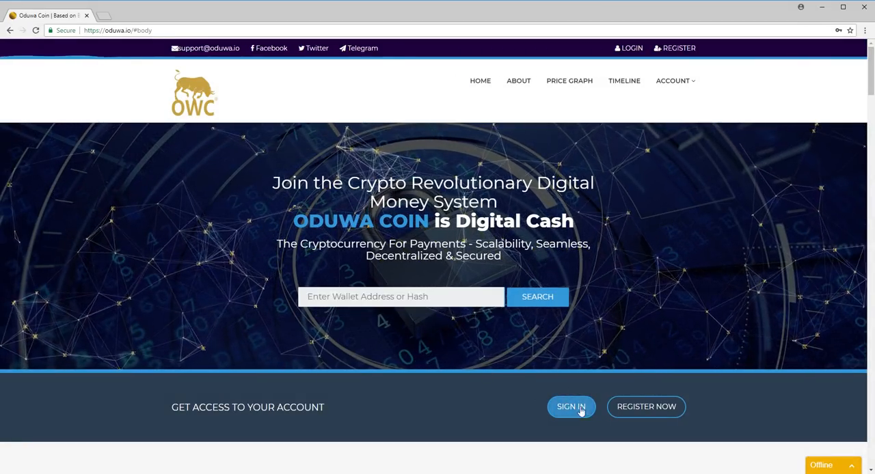
mouse_move(217, 93)
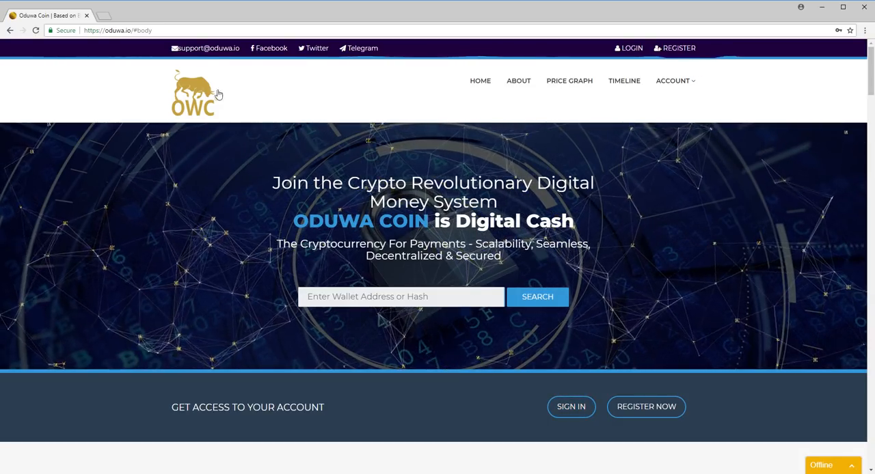
mouse_move(229, 47)
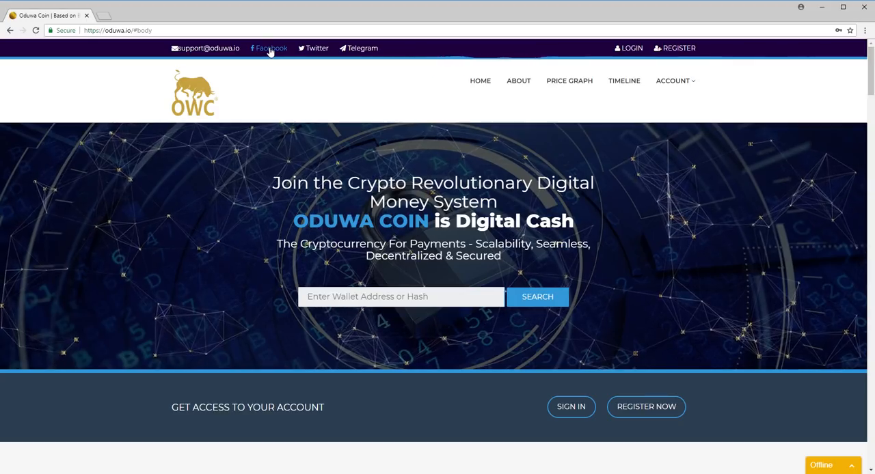
mouse_move(372, 61)
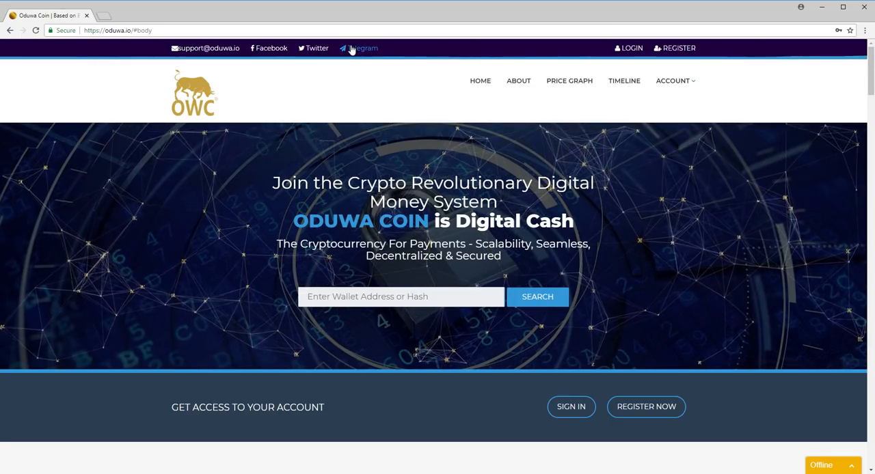
left_click(358, 48)
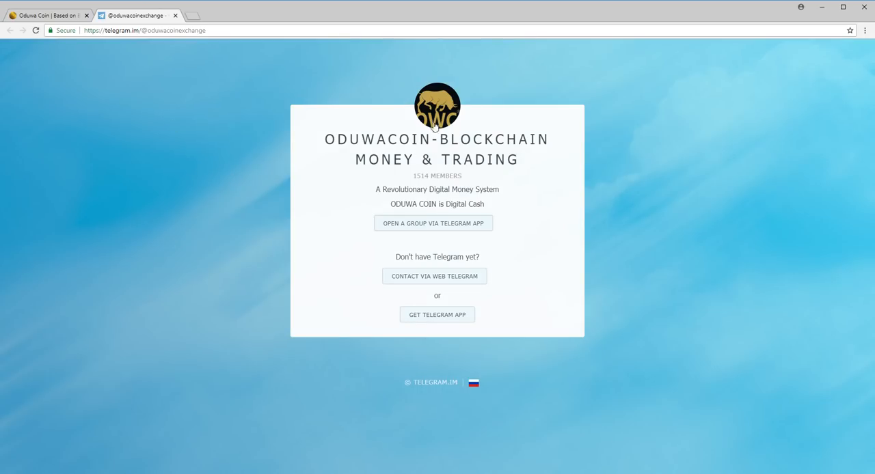
mouse_move(436, 101)
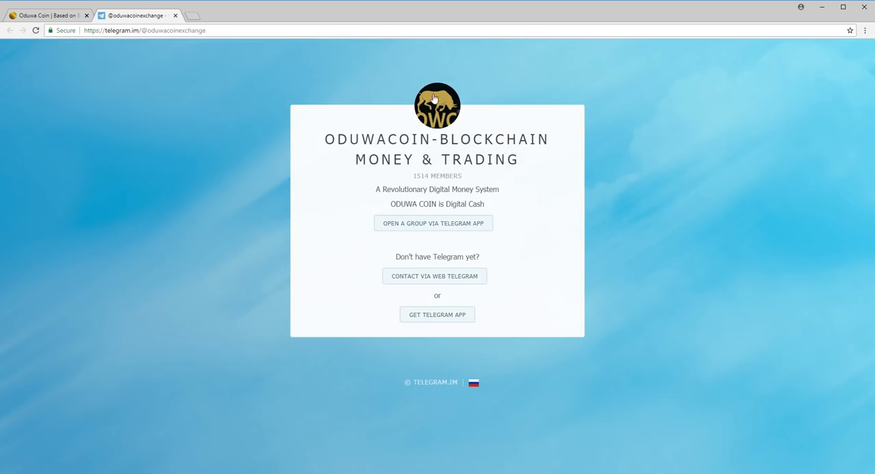
mouse_move(452, 239)
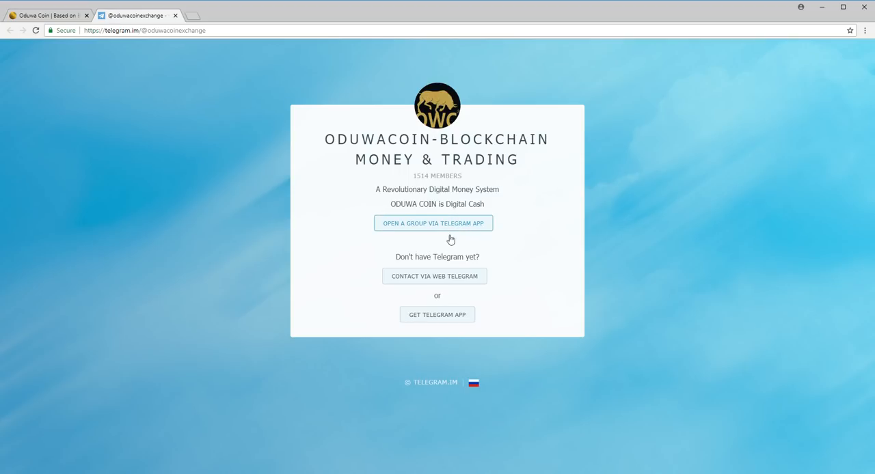
mouse_move(438, 314)
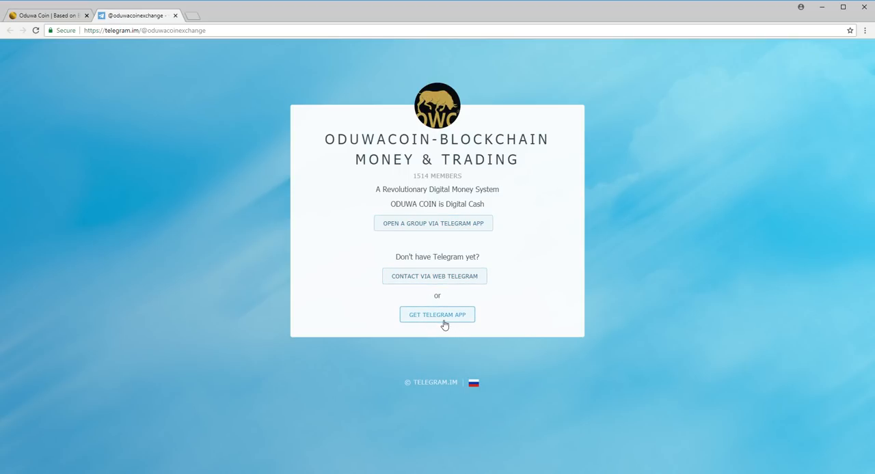
mouse_move(479, 186)
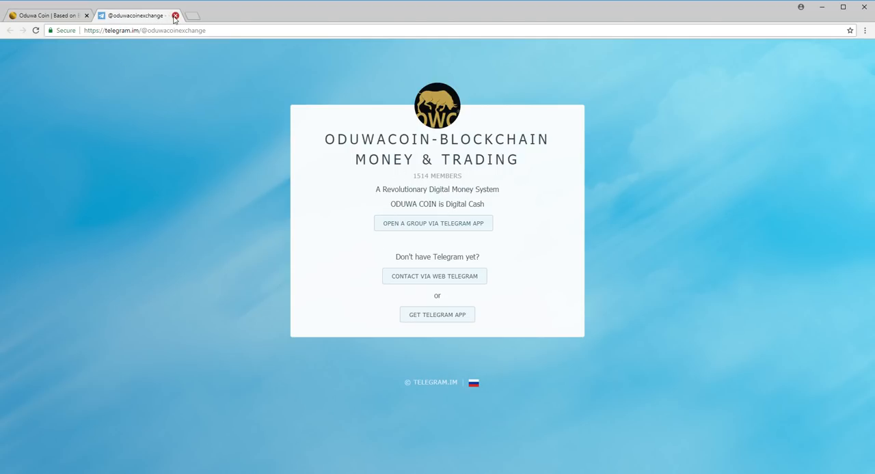
left_click(175, 15)
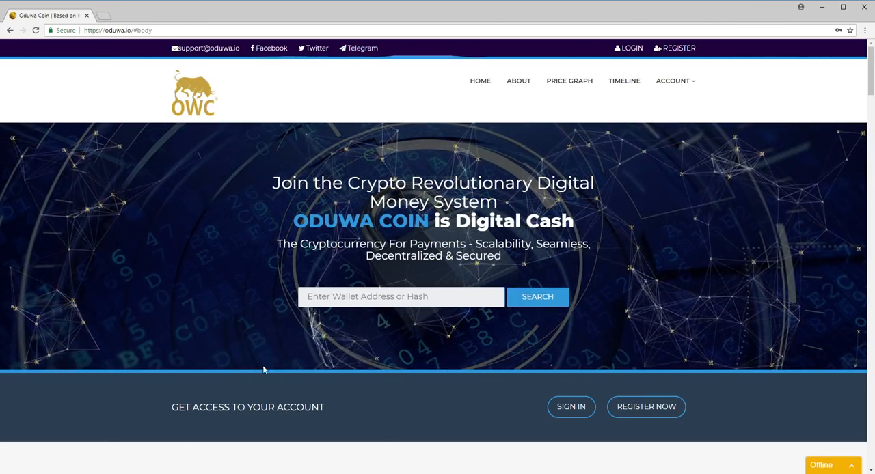
mouse_move(532, 159)
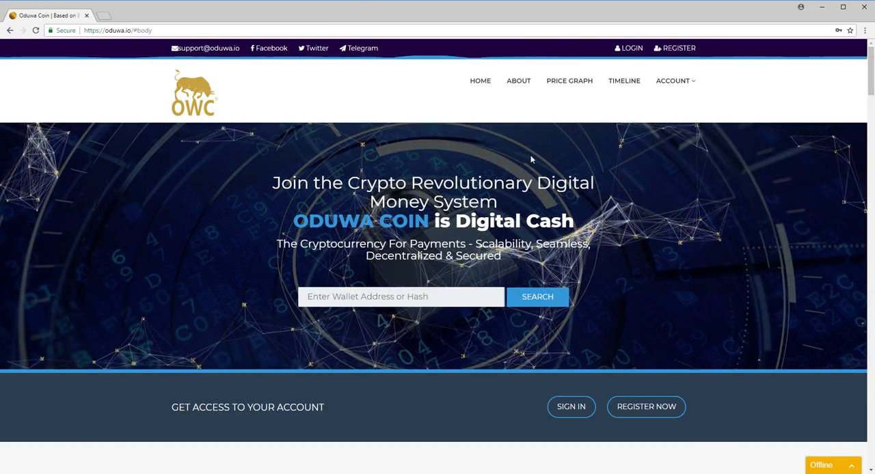